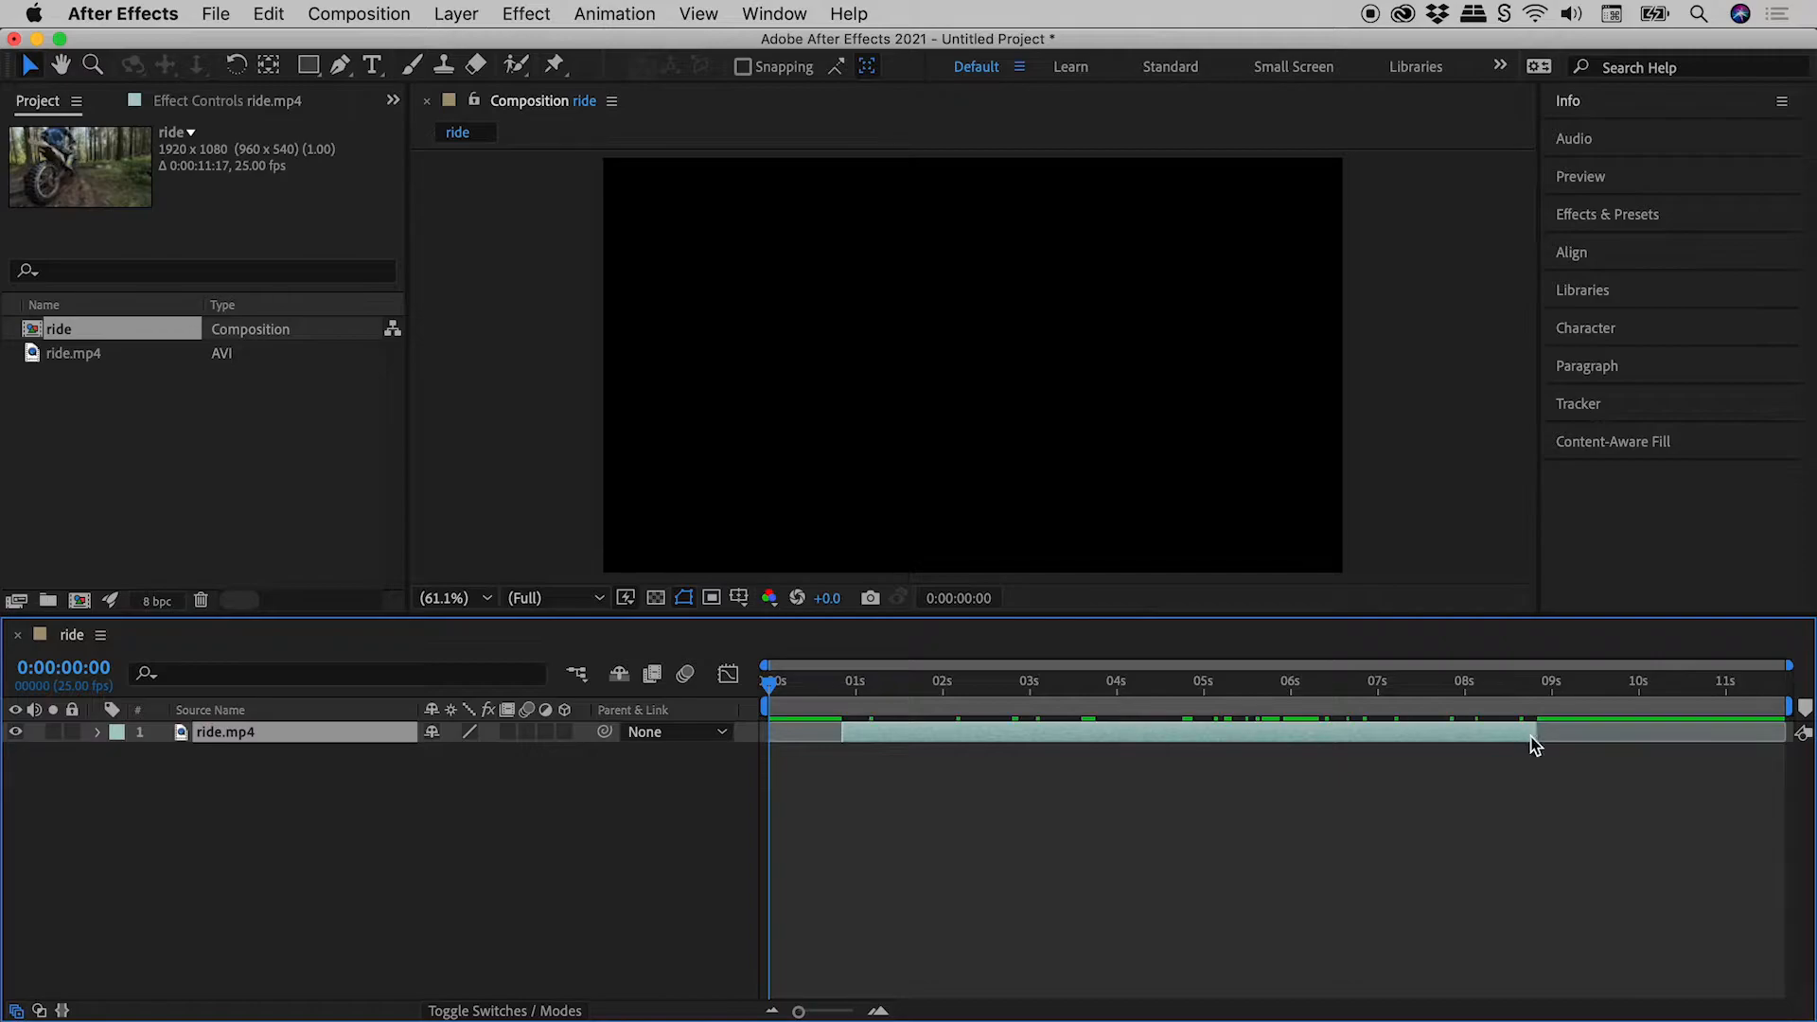
{"action": "mouse_move", "coordinate": [1199, 796]}
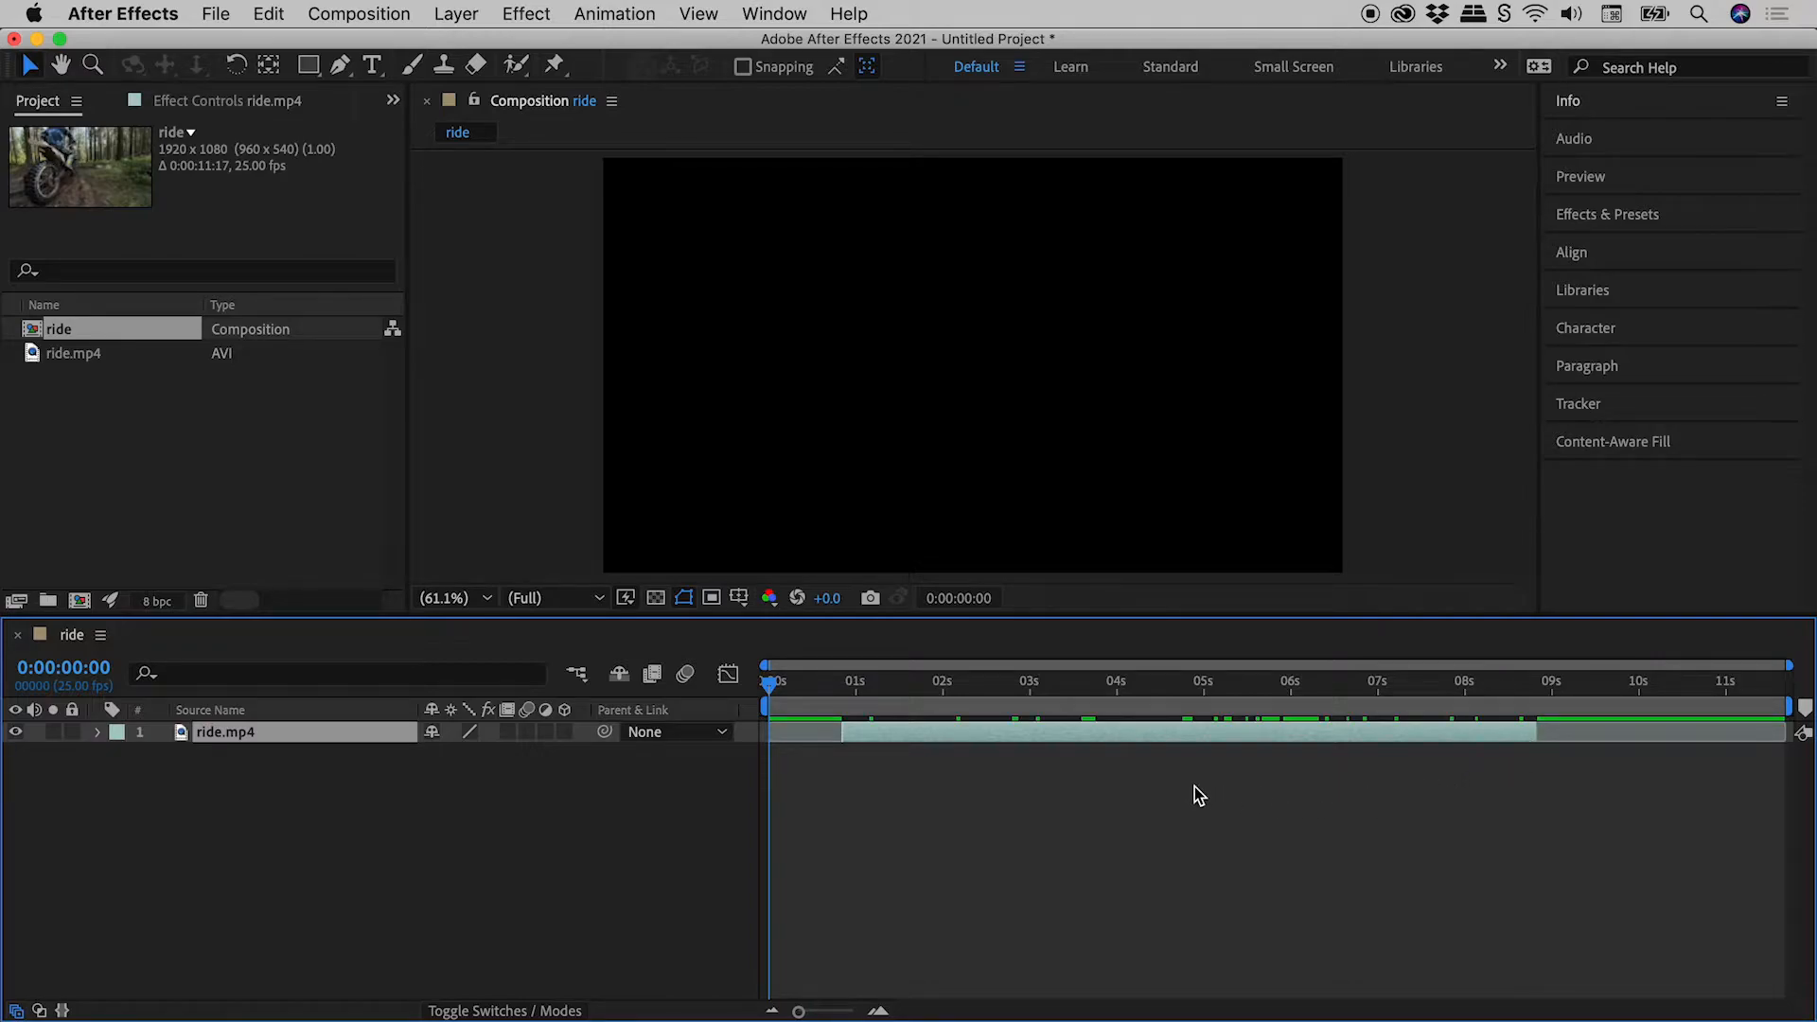
{"action": "mouse_move", "coordinate": [1165, 764]}
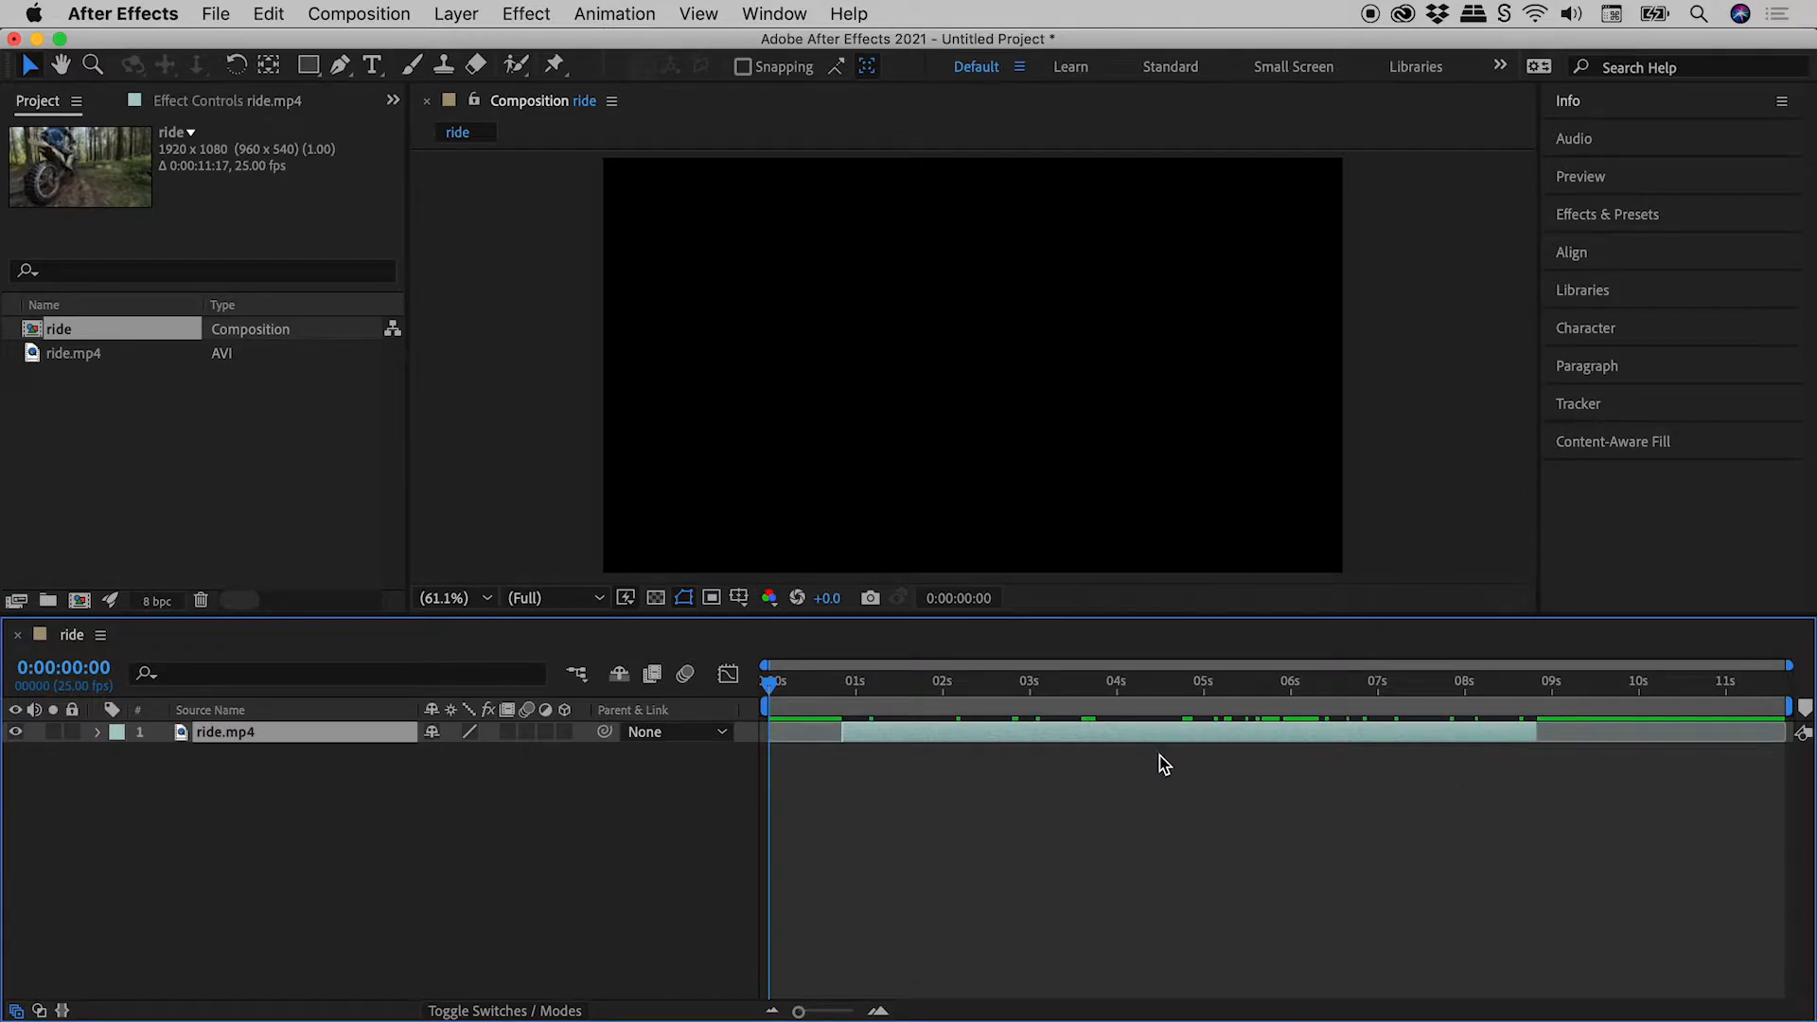
- Place the playhead at 0:00:03:21 in the timeline, where the middle chunk begins
{"action": "left_click", "coordinate": [1106, 682]}
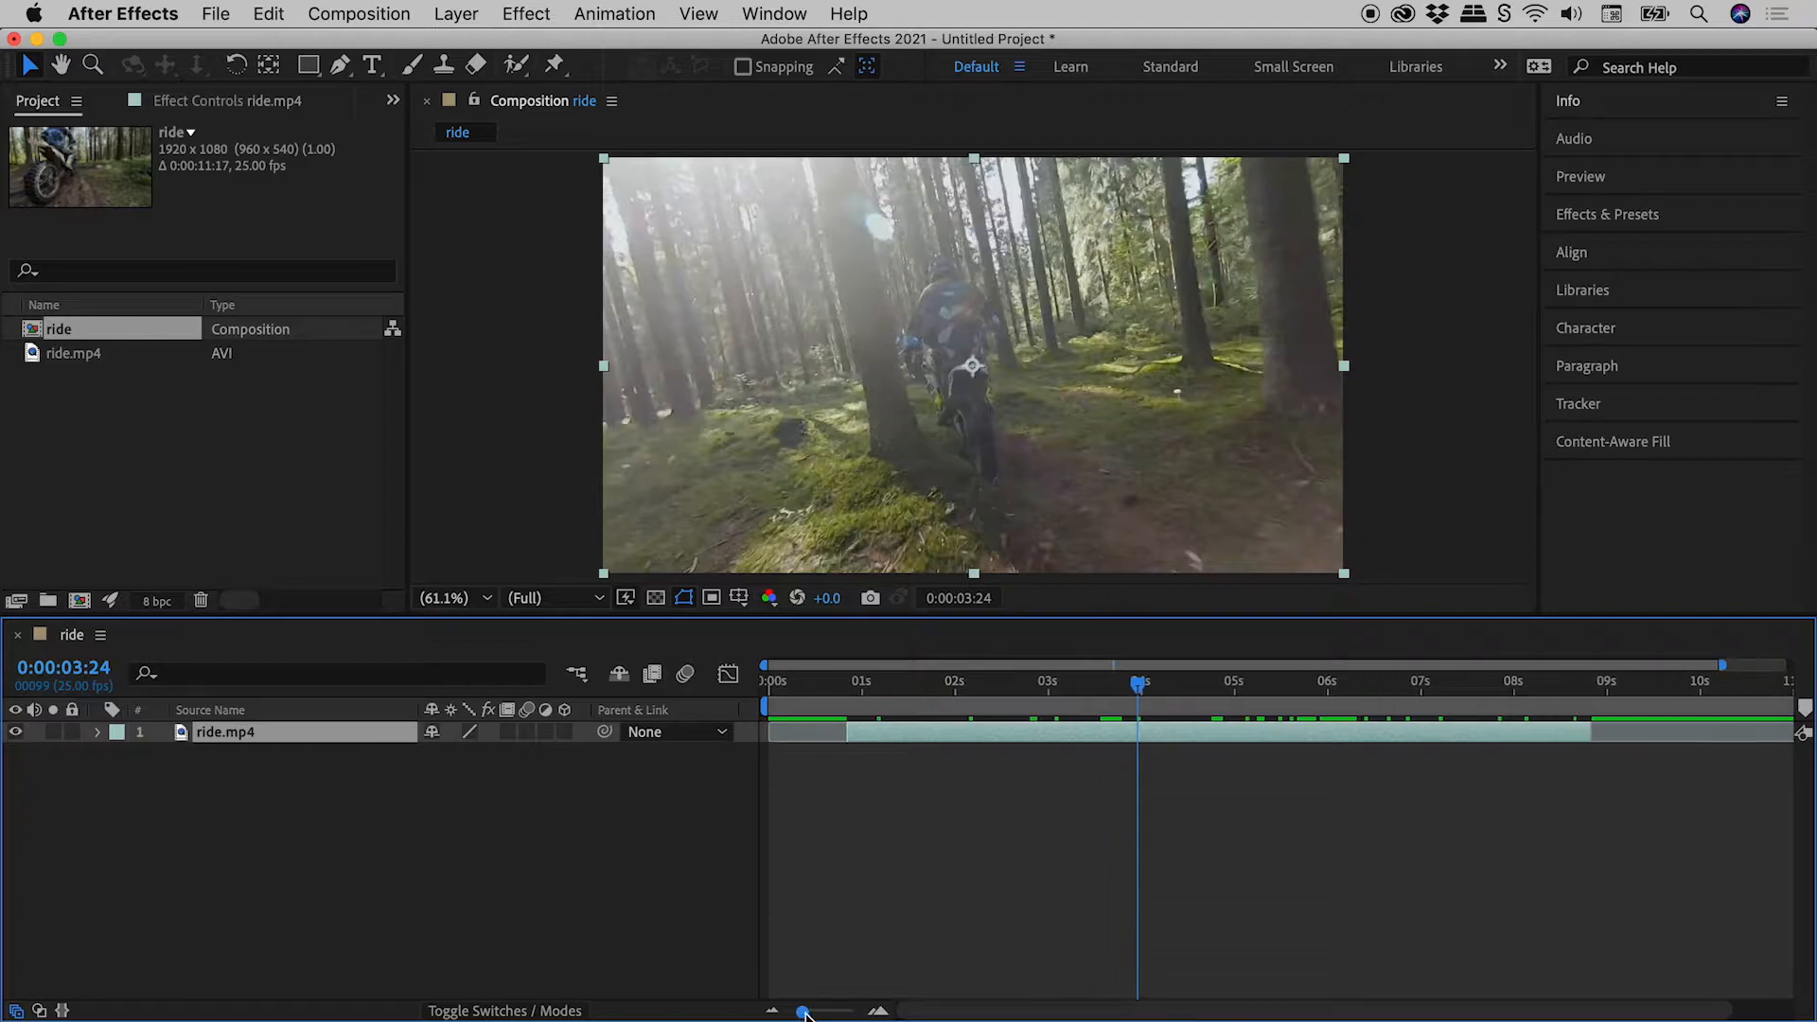
{"action": "left_click", "coordinate": [857, 1010]}
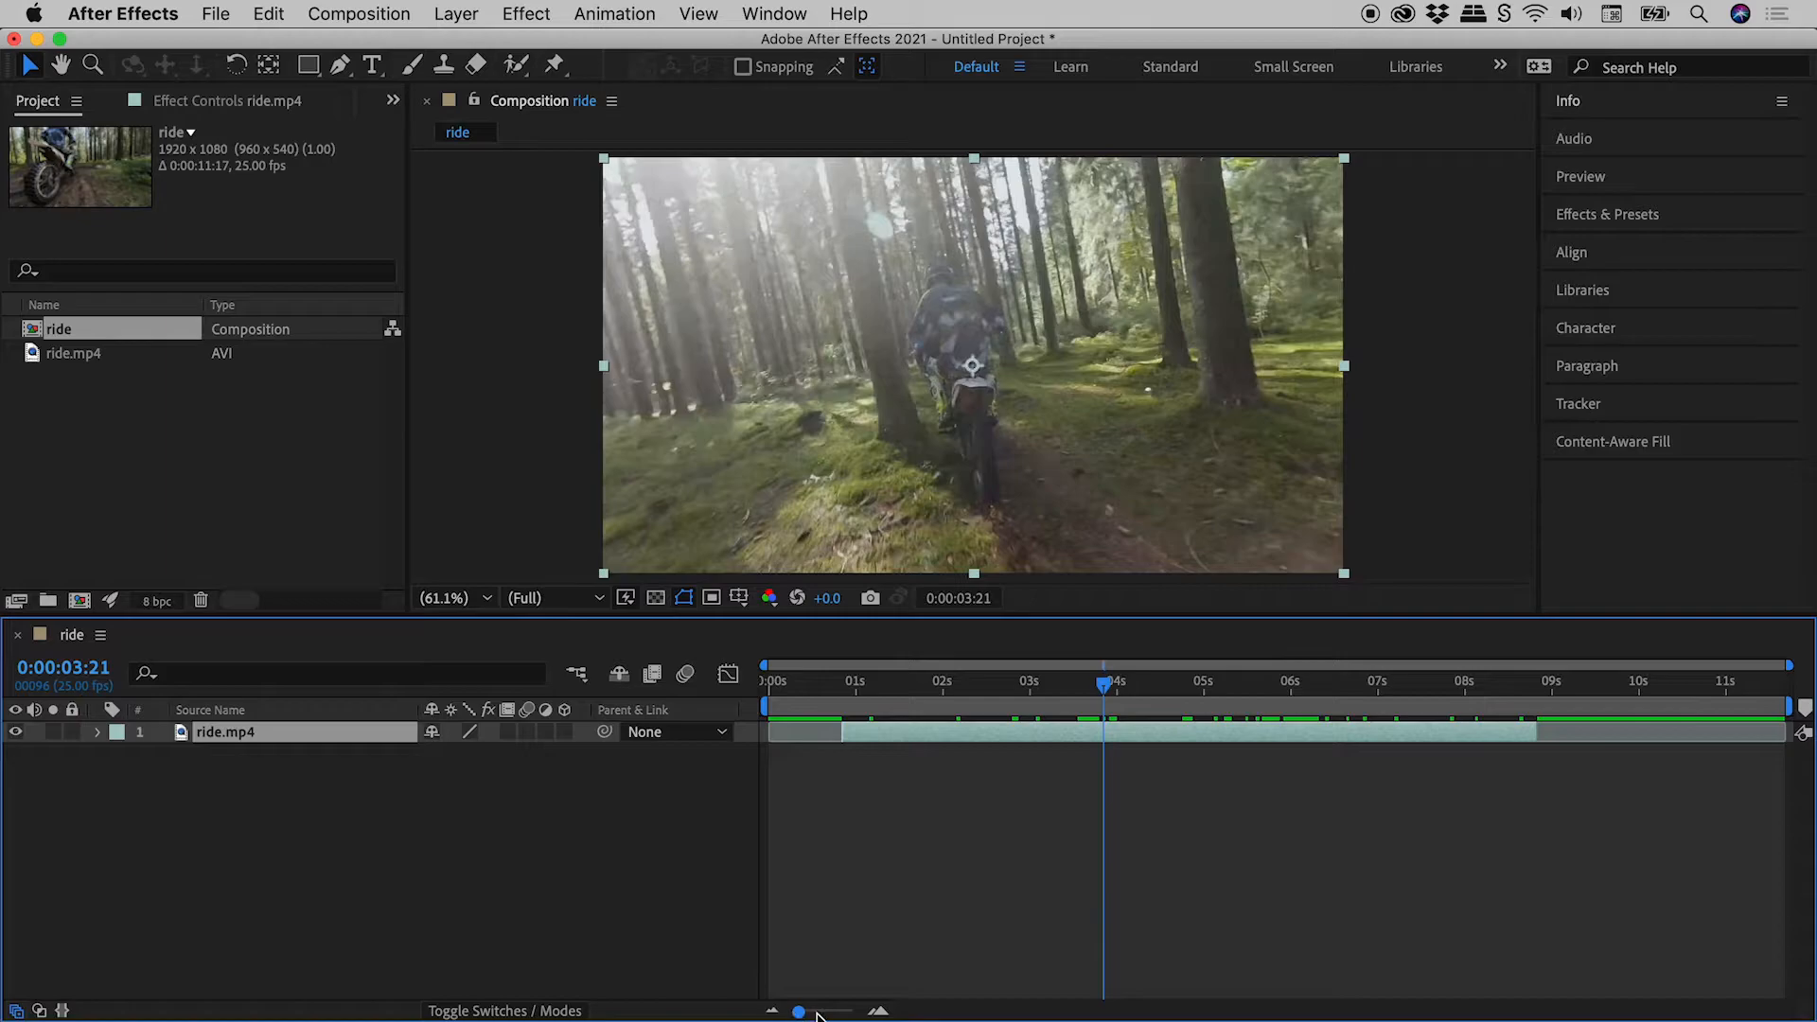
{"action": "mouse_move", "coordinate": [438, 342]}
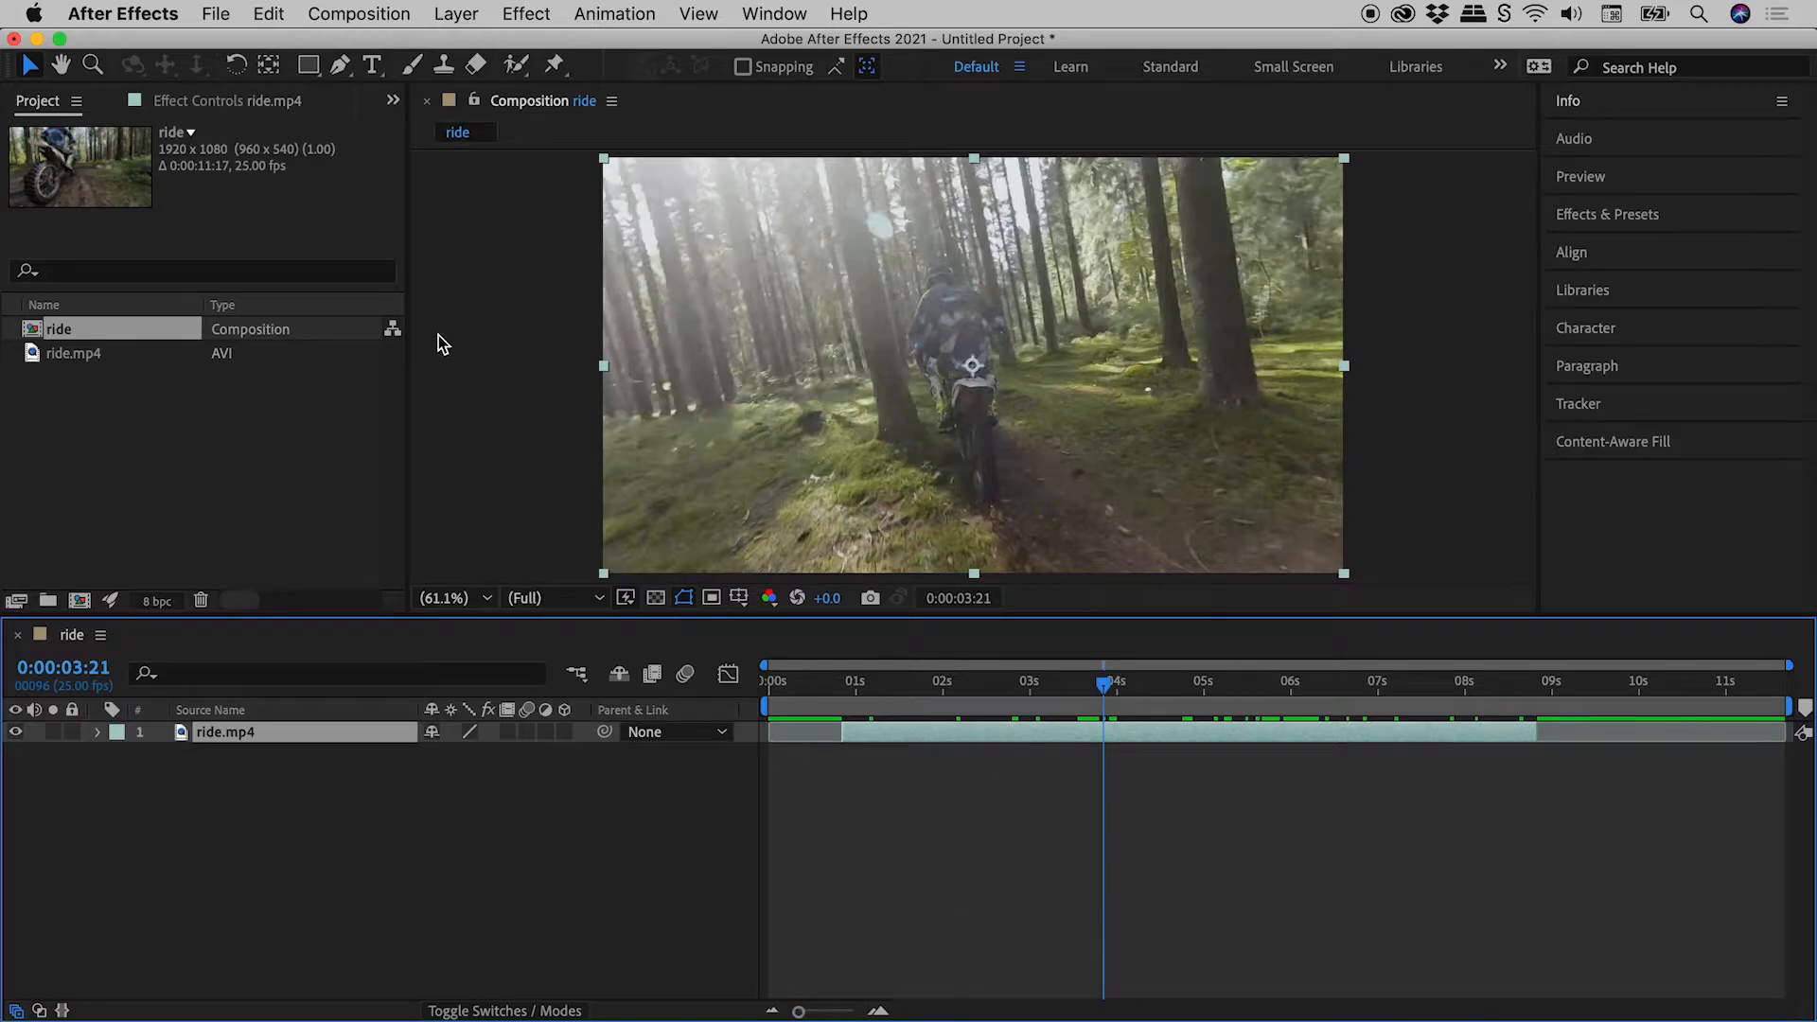
- Split the ride.mp4 layer at the current time using Edit > Split Layer
{"action": "left_click", "coordinate": [268, 12]}
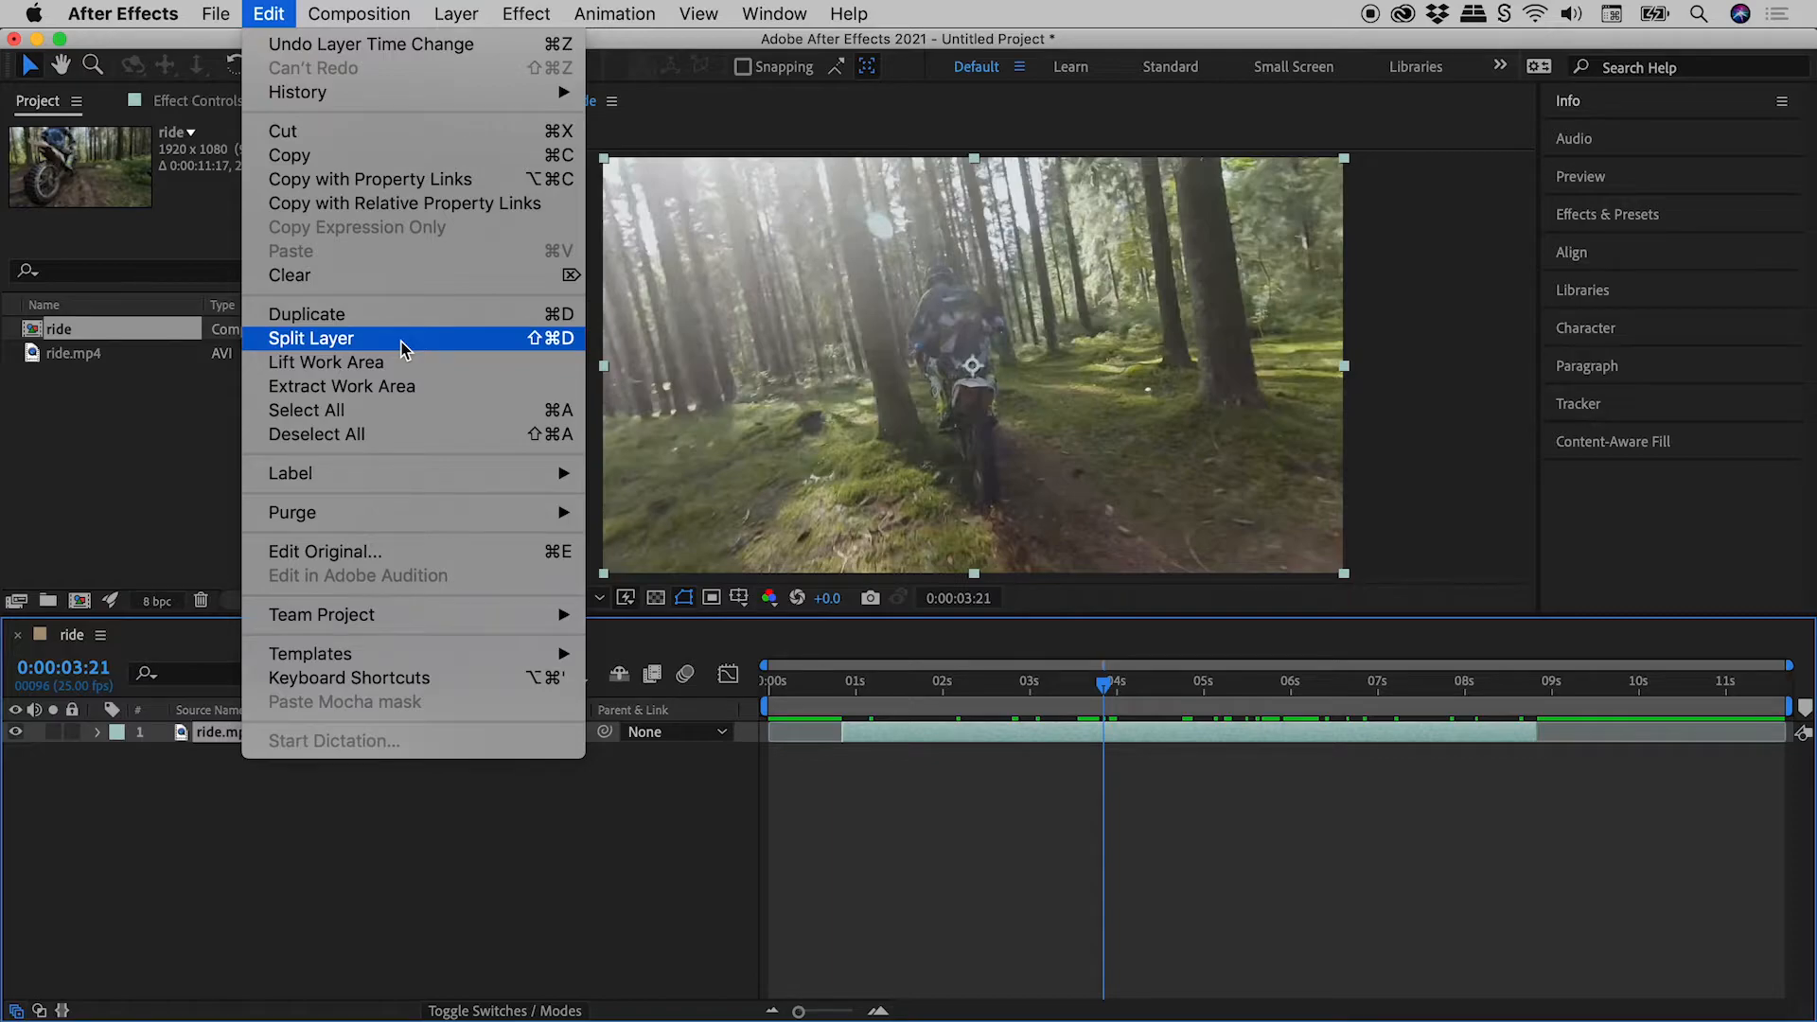
{"action": "mouse_move", "coordinate": [557, 353]}
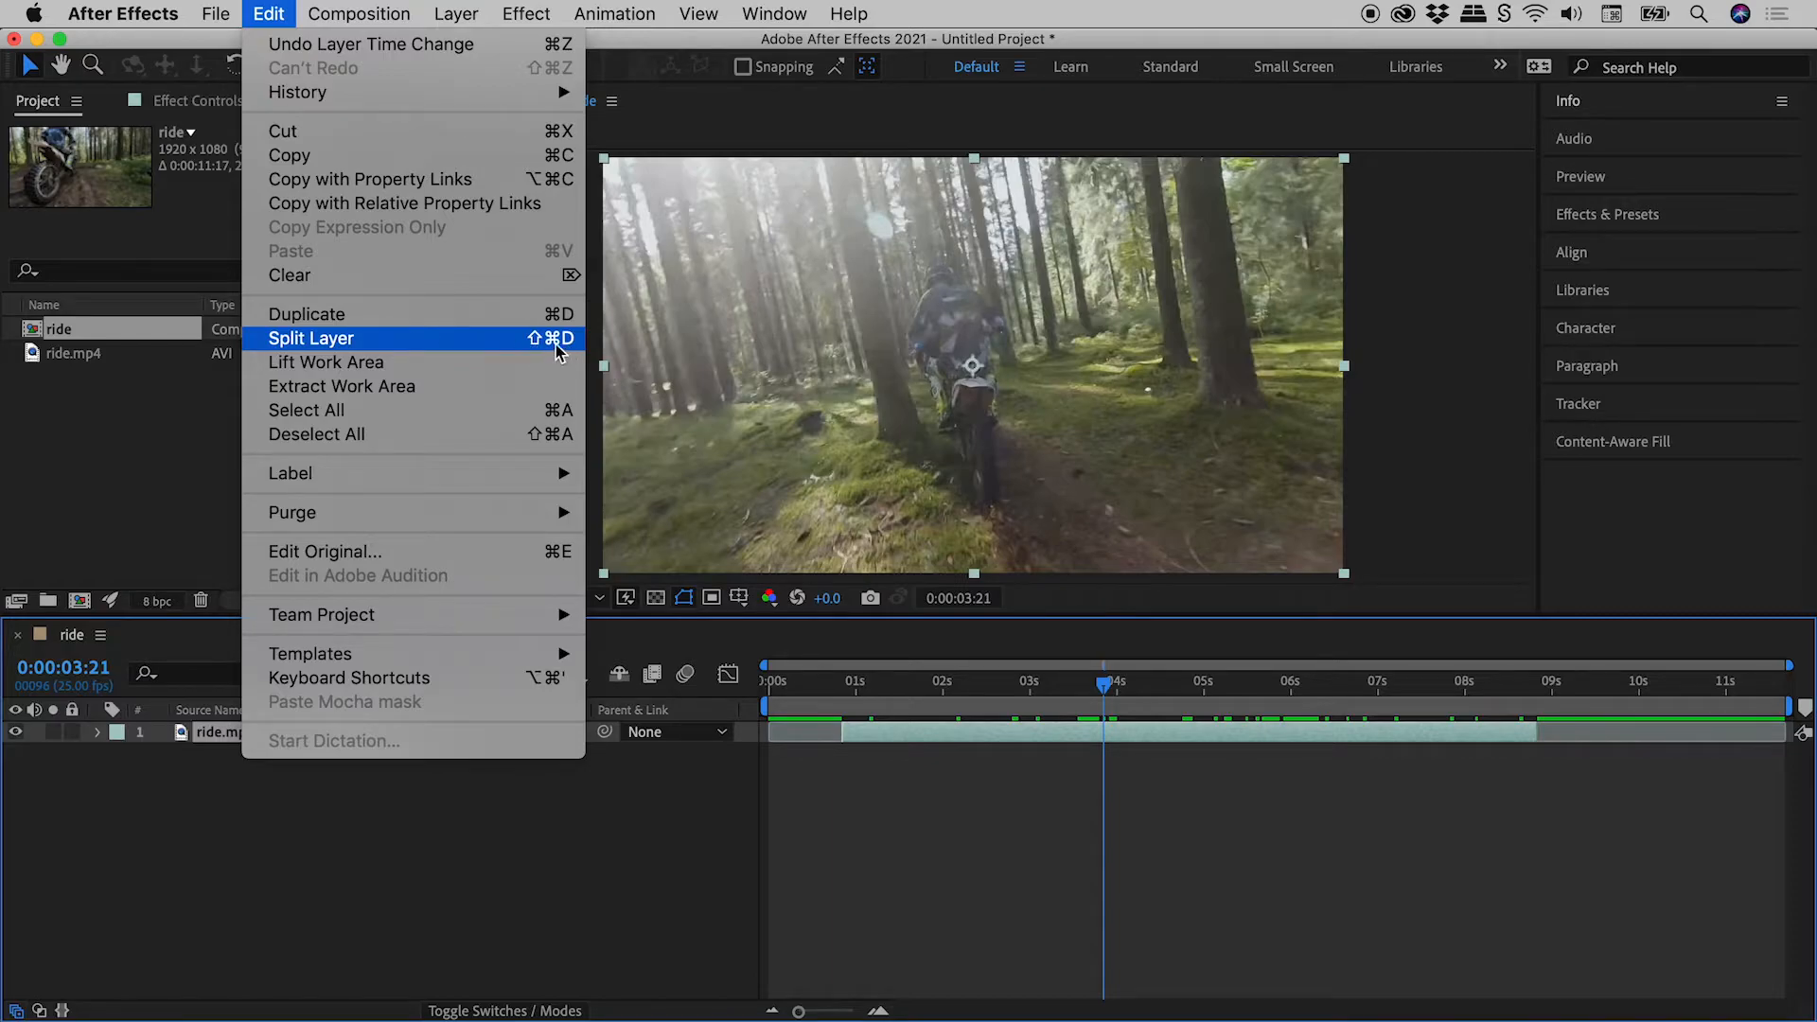
{"action": "mouse_move", "coordinate": [455, 346]}
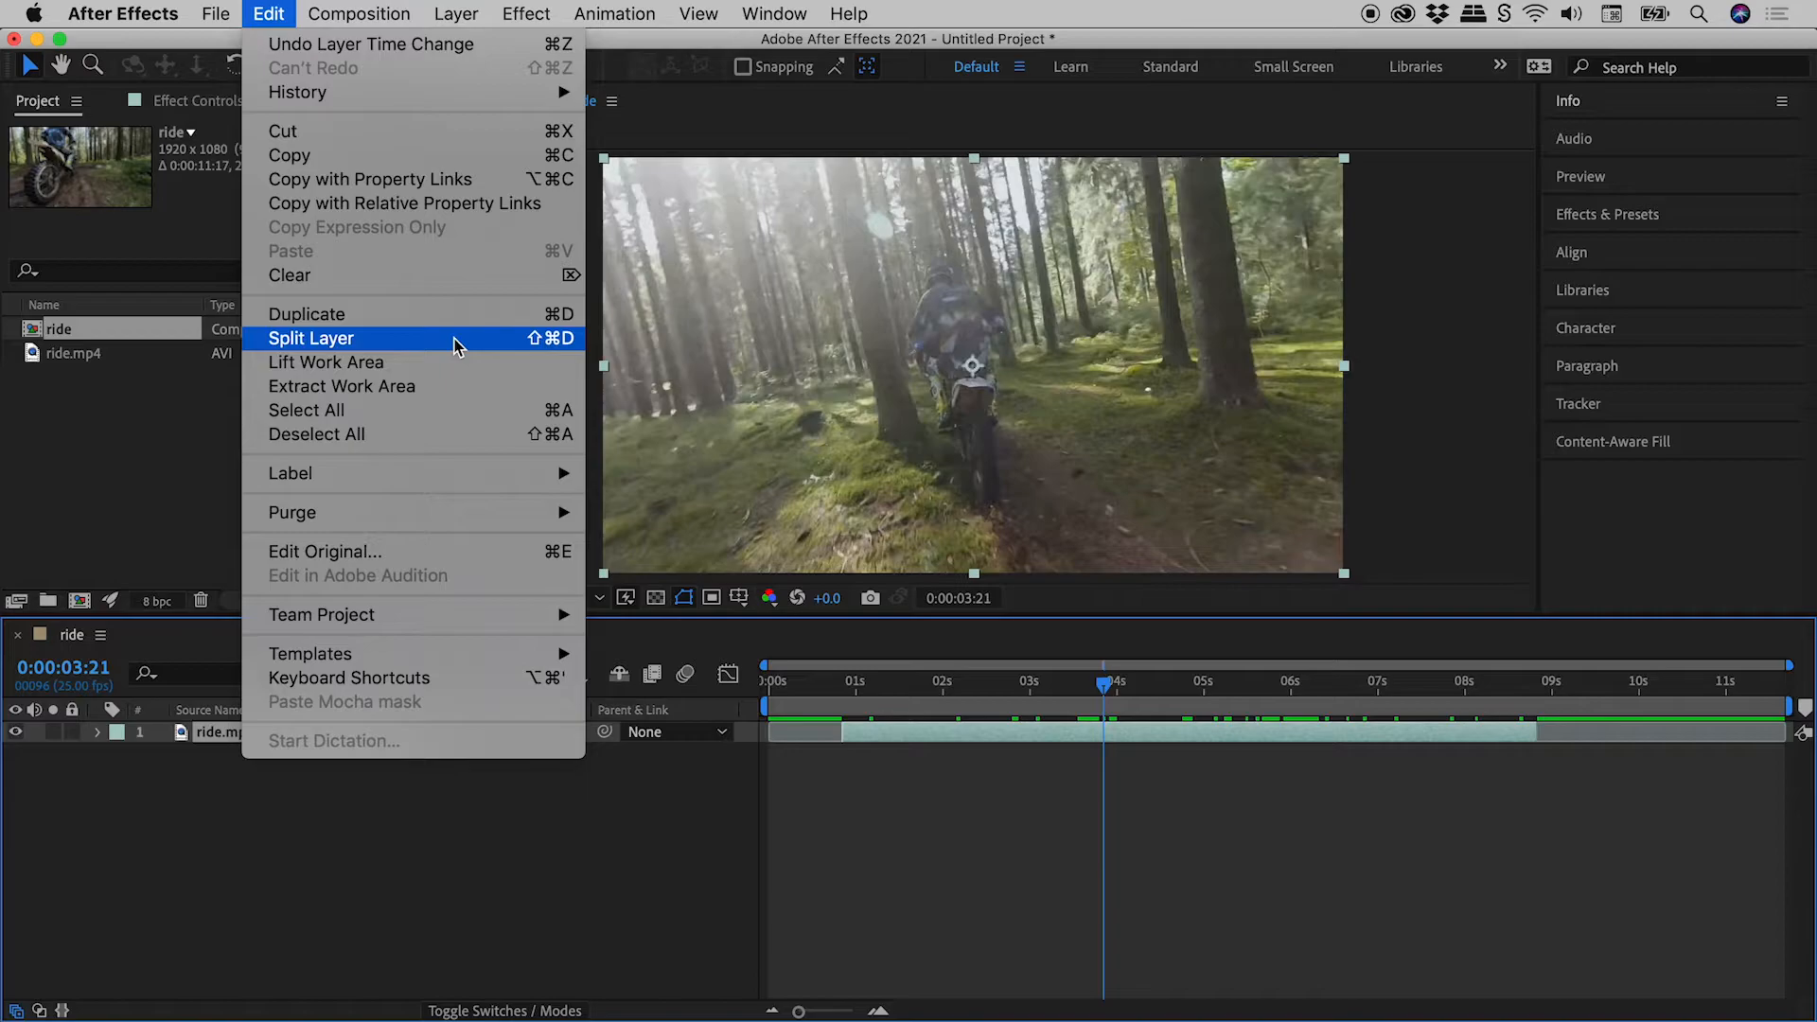
{"action": "left_click", "coordinate": [312, 339]}
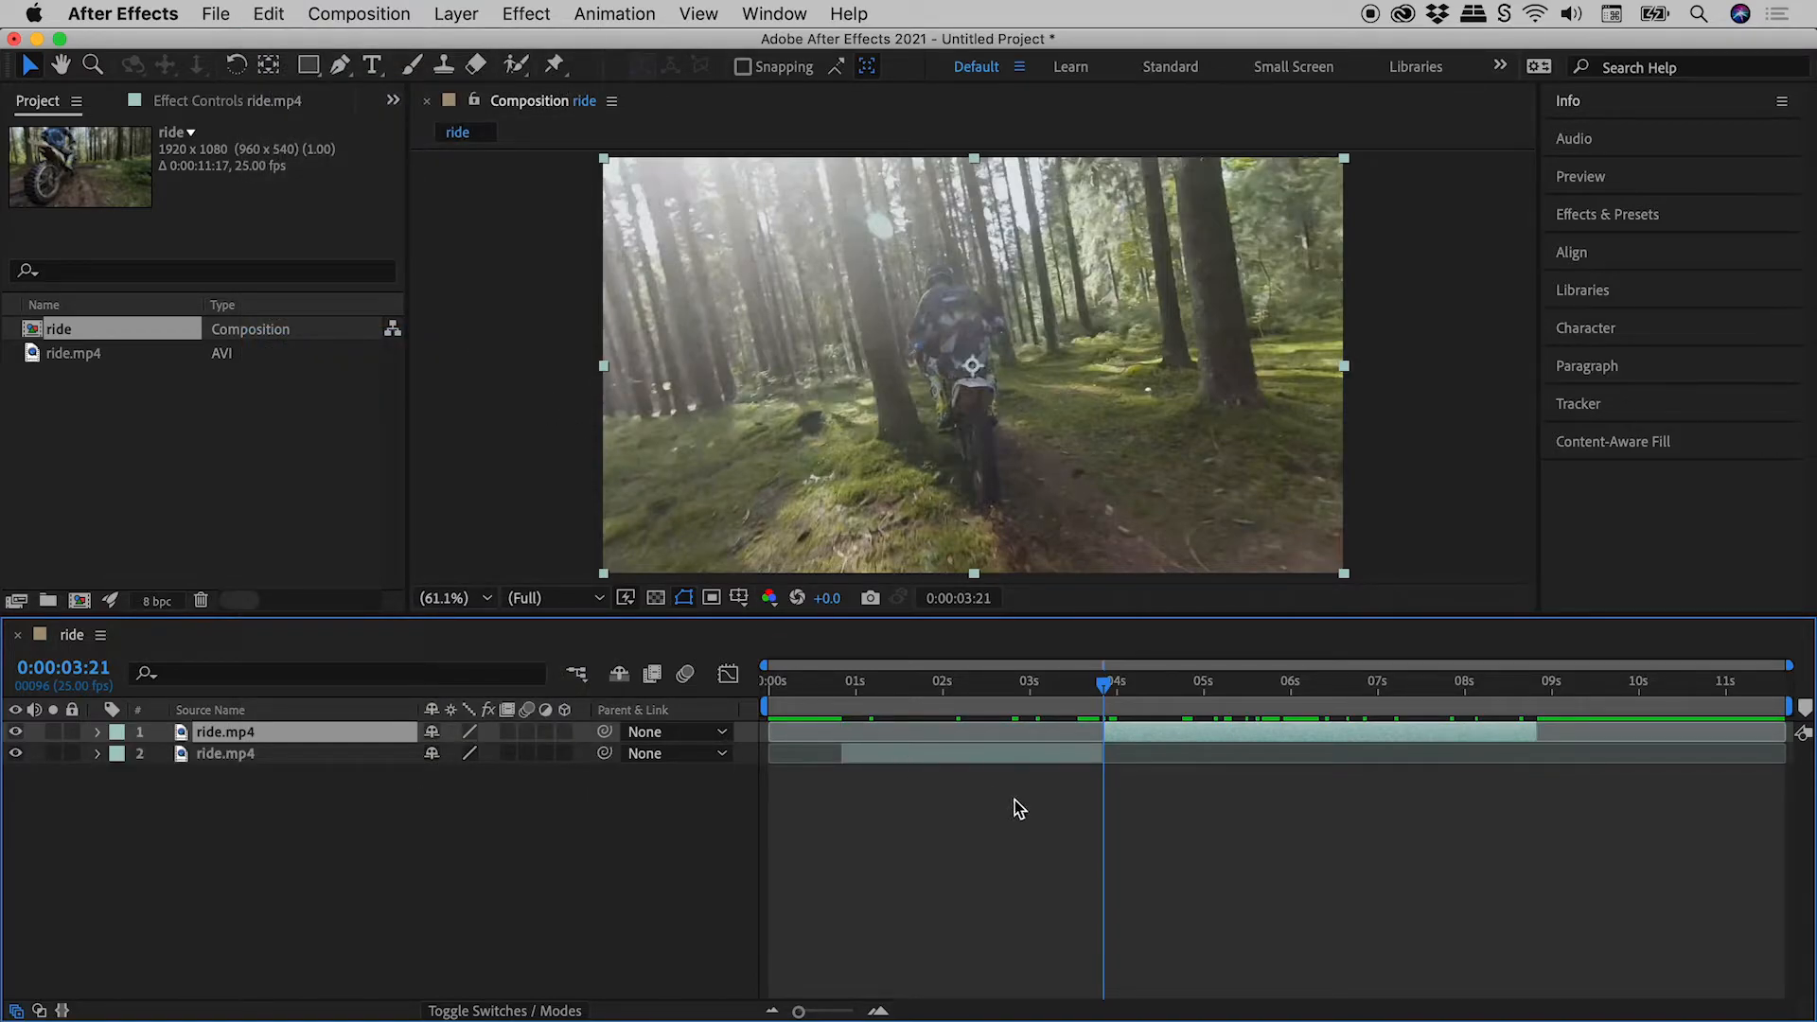
{"action": "mouse_move", "coordinate": [1141, 800]}
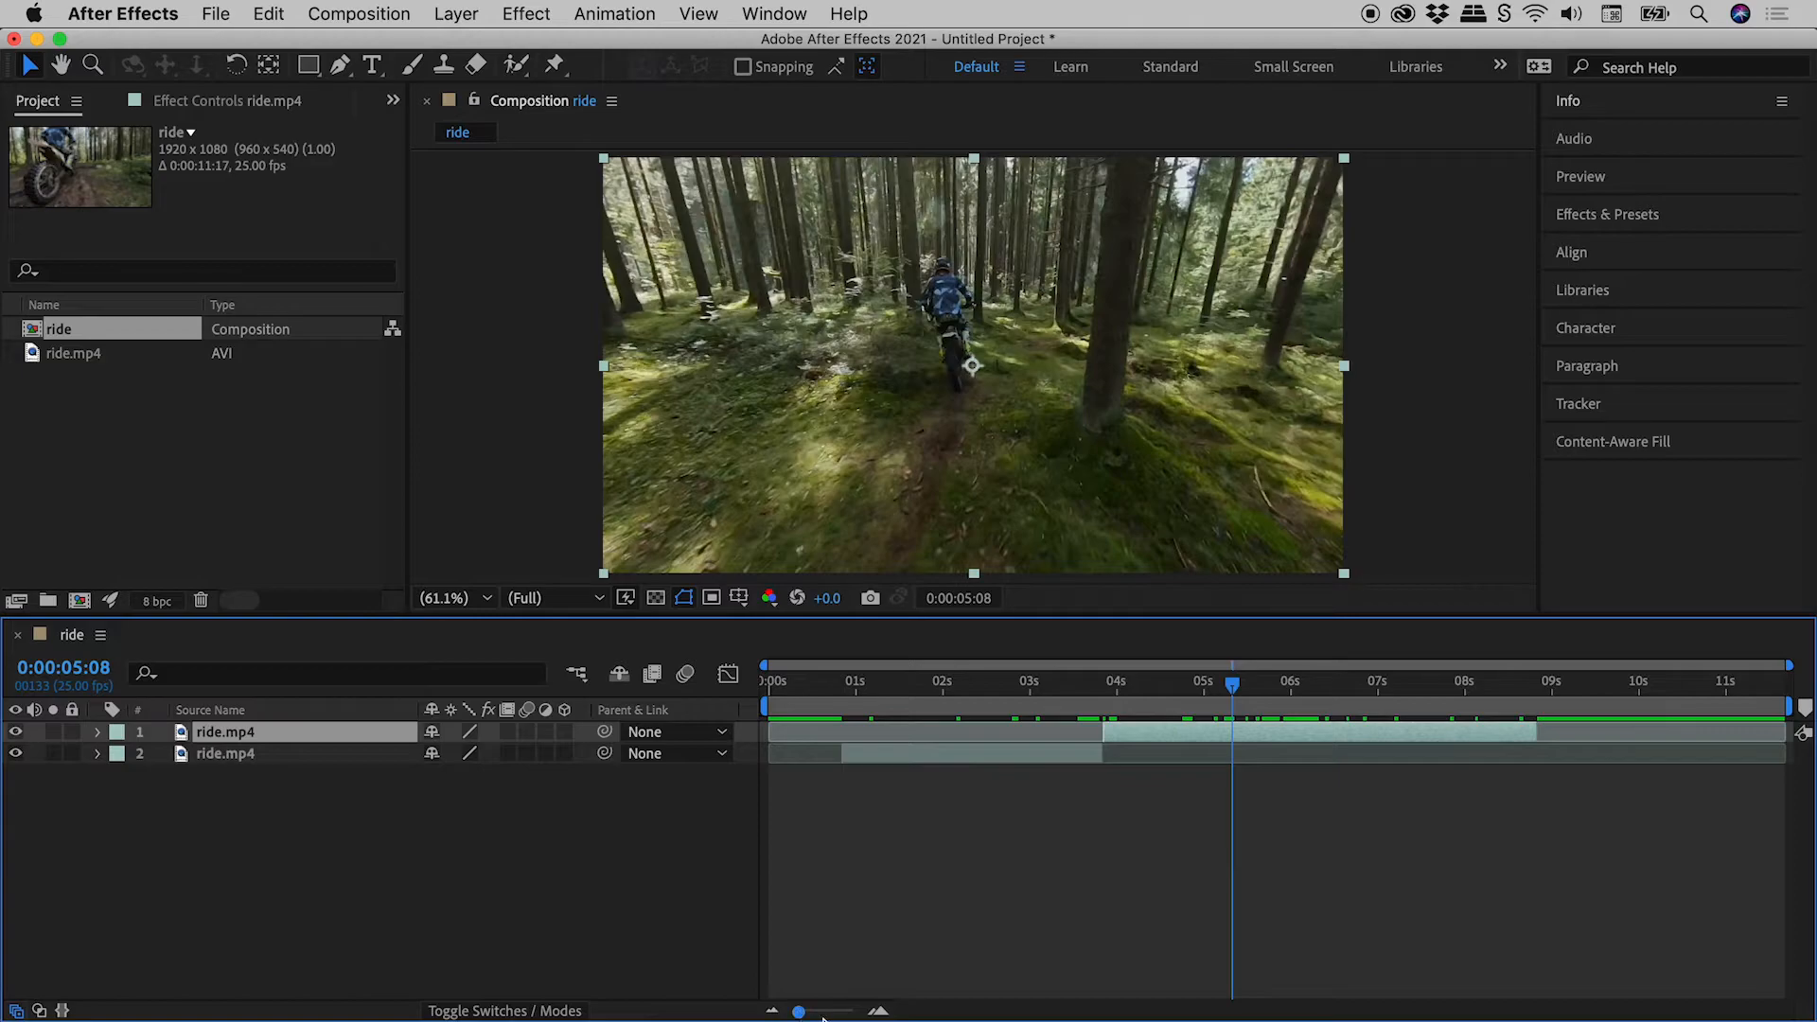
{"action": "mouse_move", "coordinate": [1057, 843]}
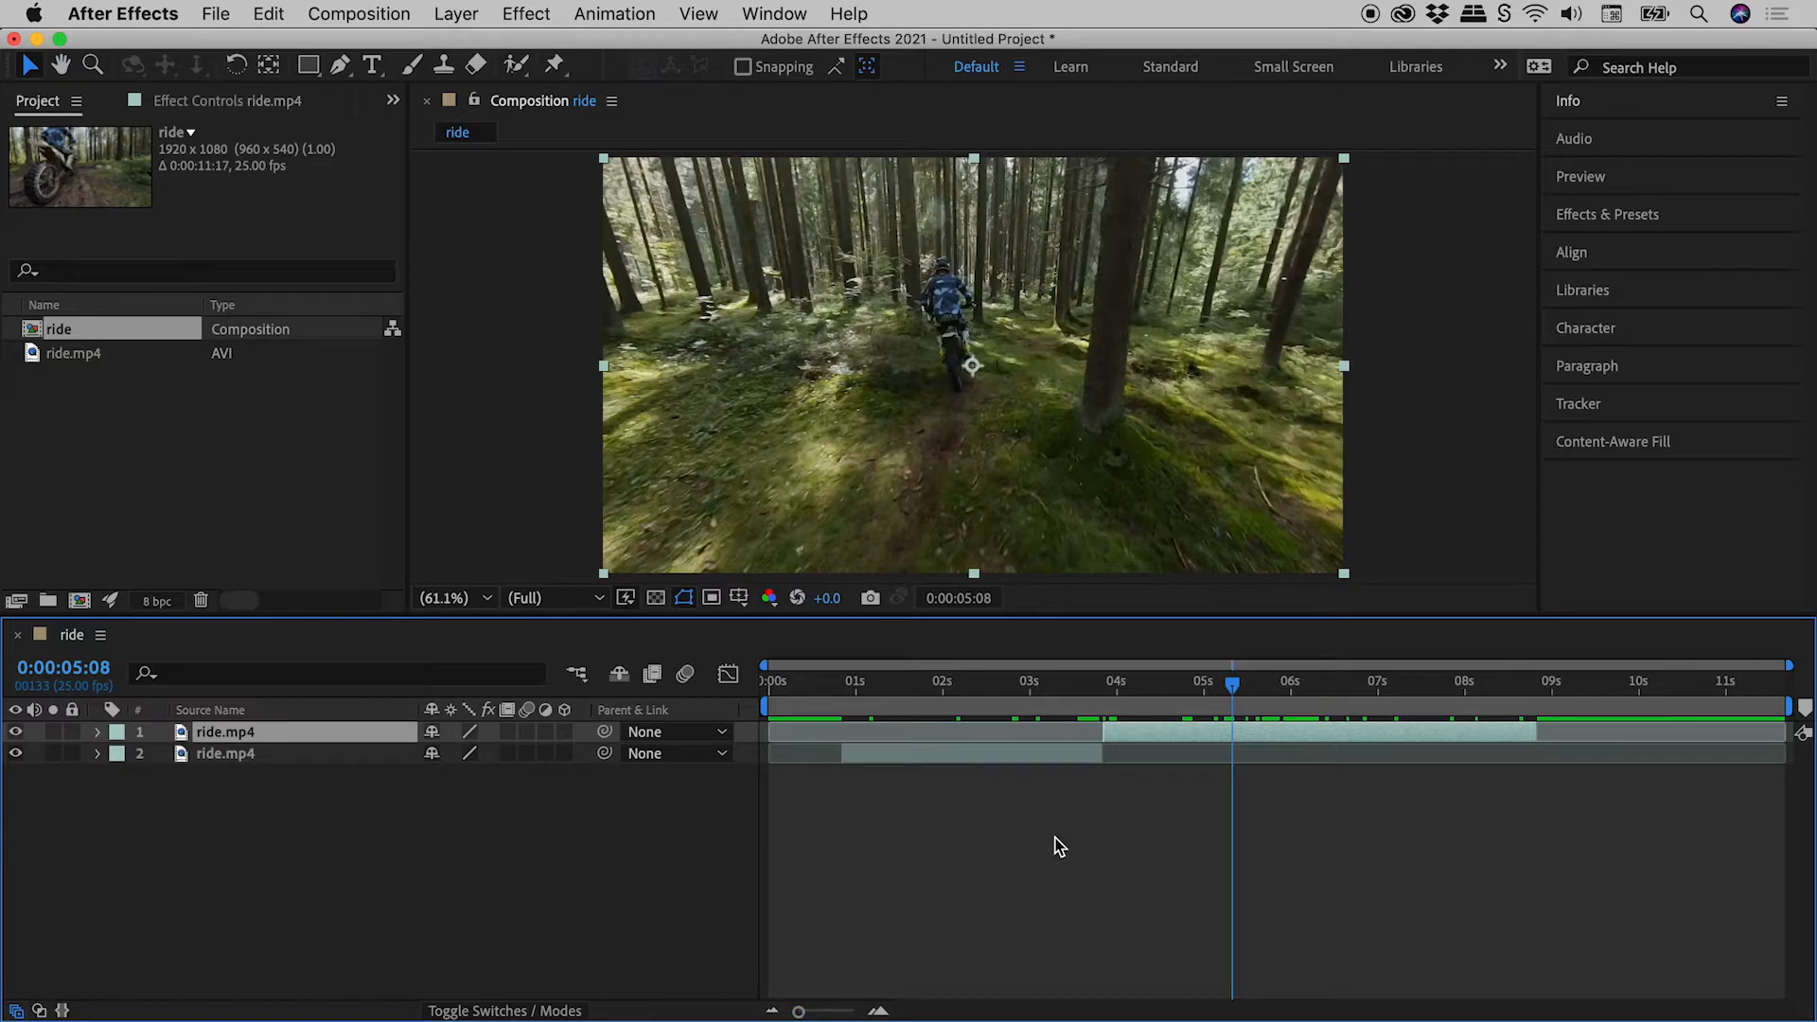
{"action": "mouse_move", "coordinate": [1158, 745]}
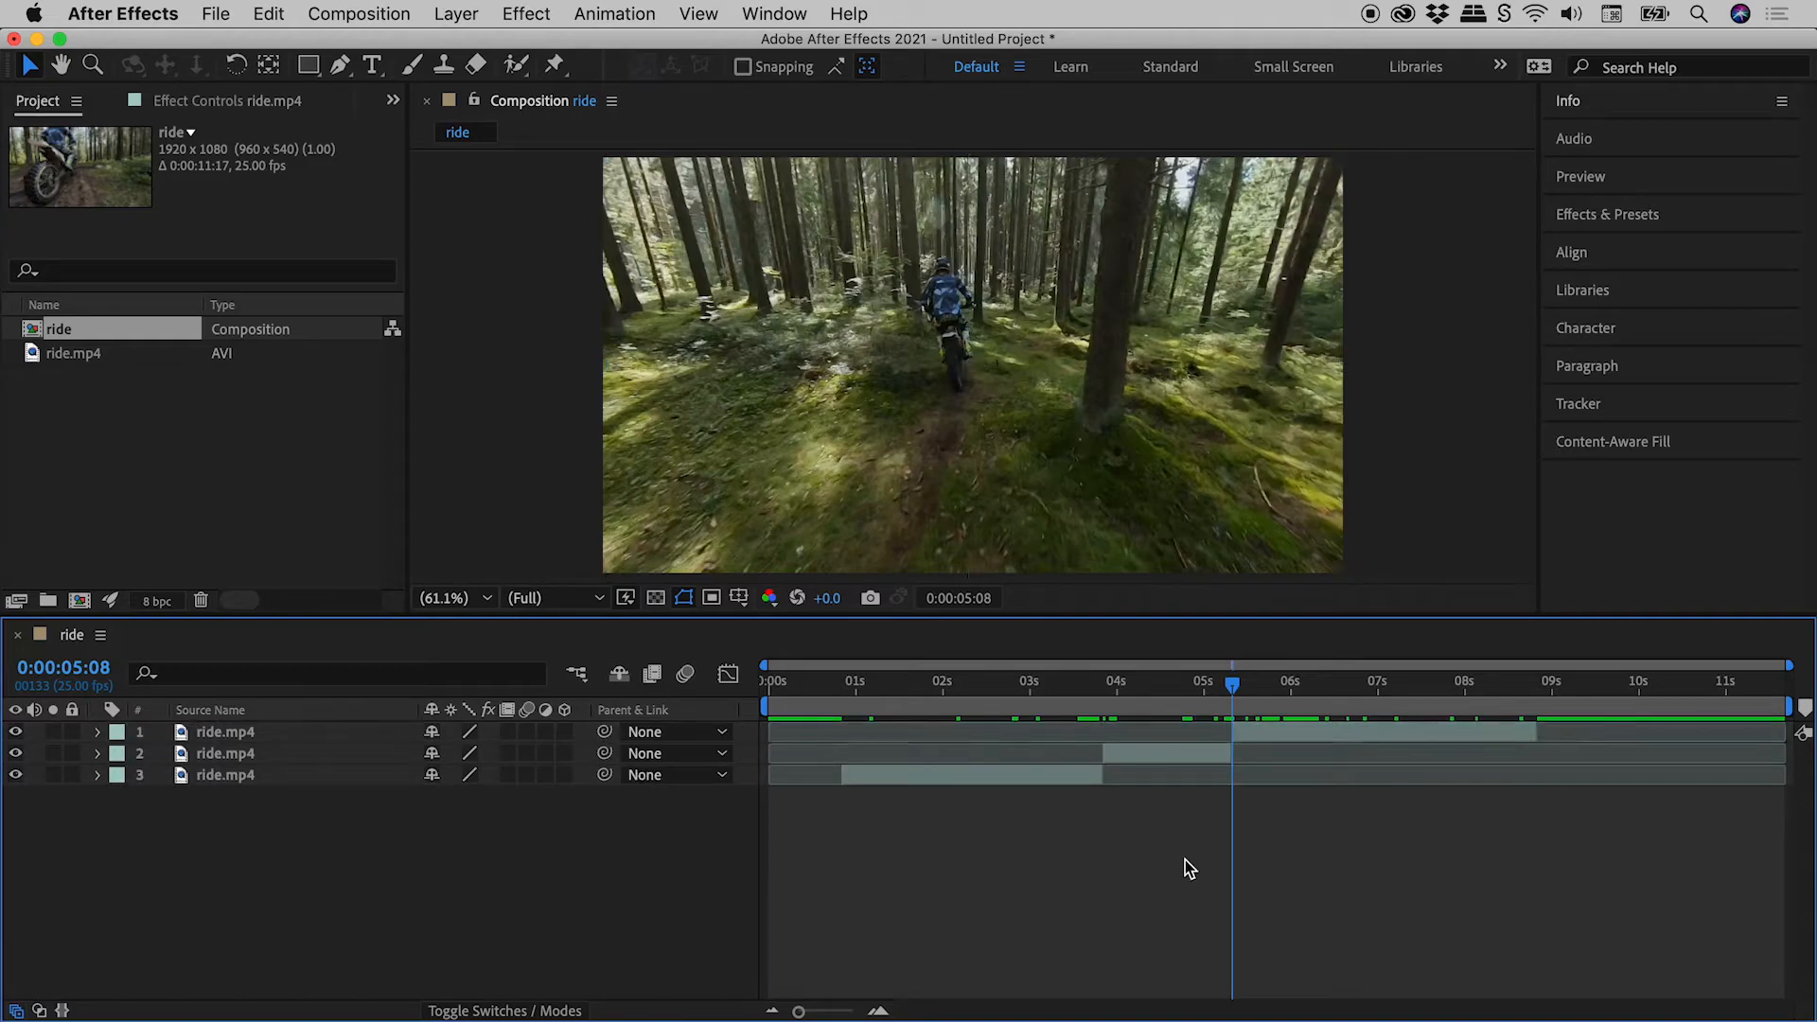
- Select the middle ride.mp4 chunk between 0:00:03:21 and 0:00:05:08
{"action": "left_click", "coordinate": [1164, 754]}
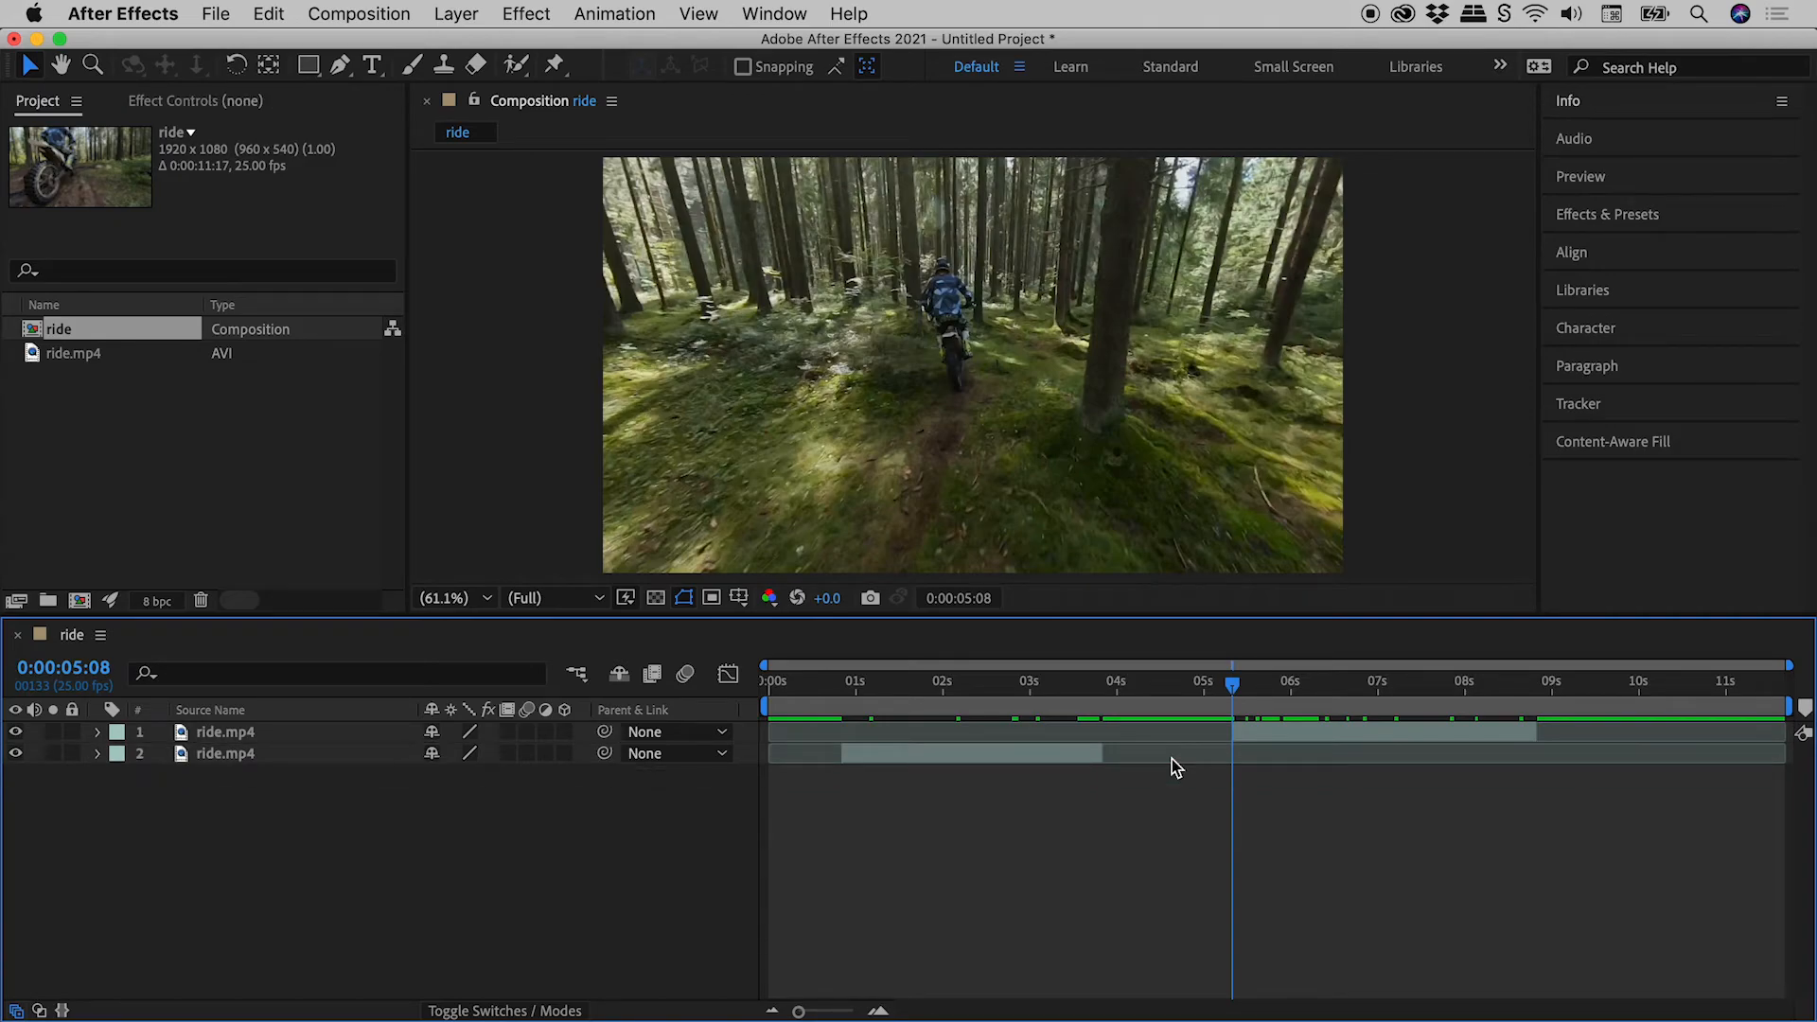
{"action": "mouse_move", "coordinate": [1078, 757]}
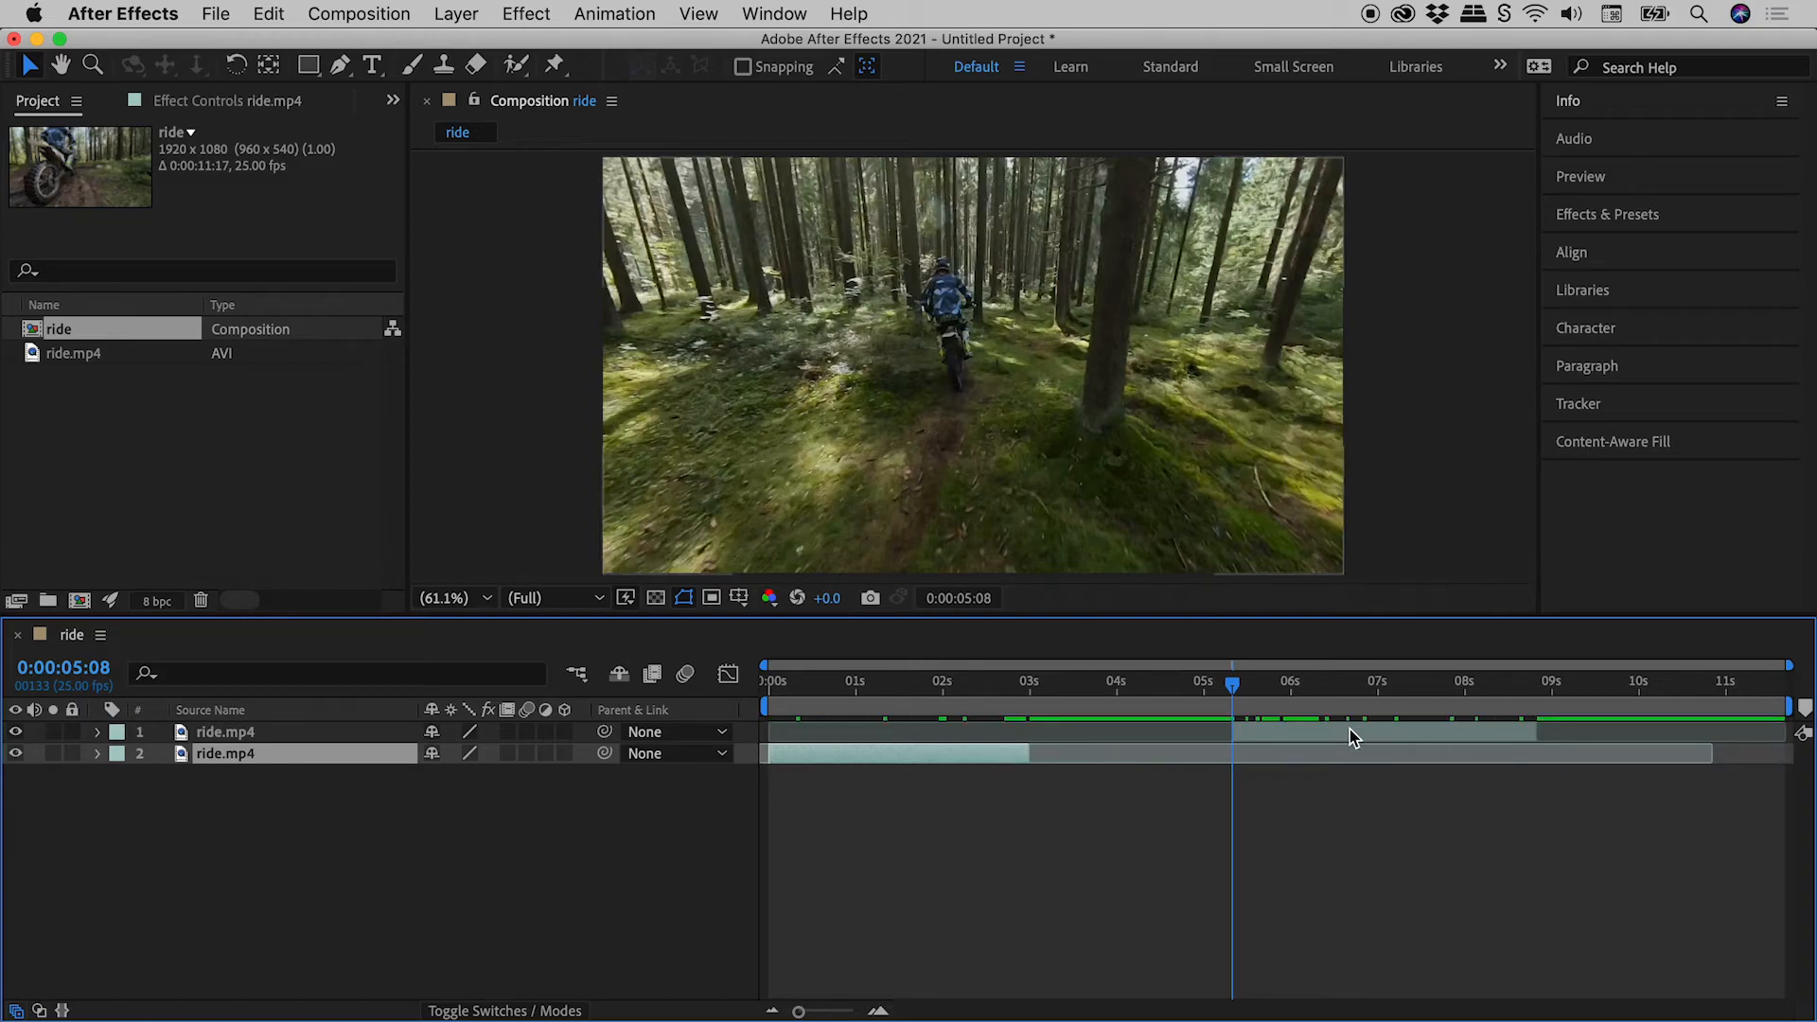
- Slide the later ride.mp4 clip back so it starts where the first clip ends
{"action": "left_click", "coordinate": [225, 732]}
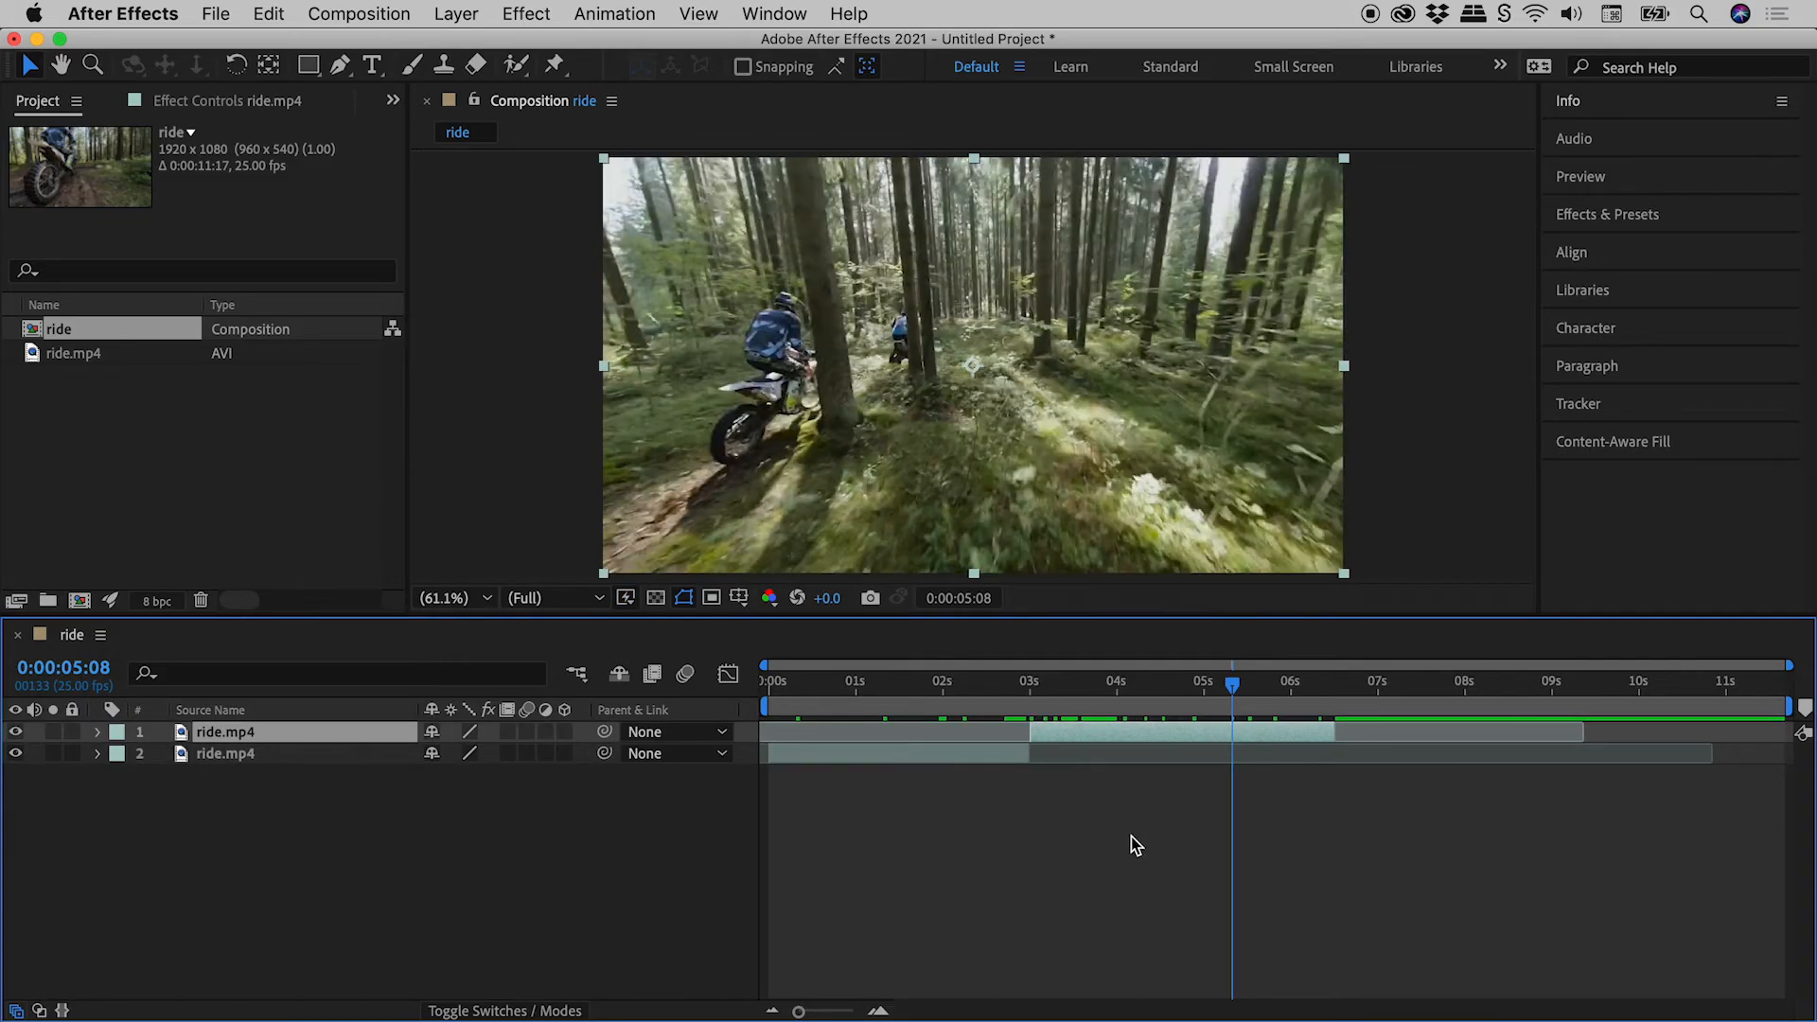